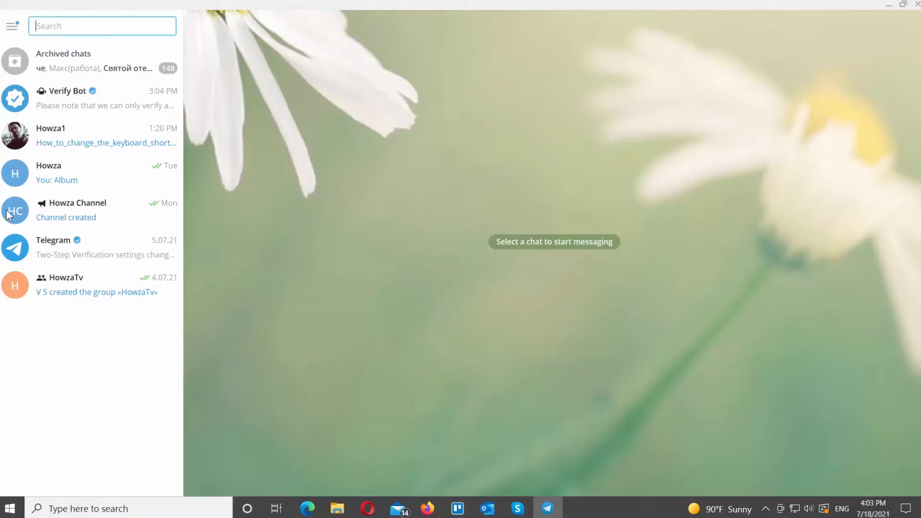
# Step: Open the Howza conversation from the chat list
pyautogui.click(89, 173)
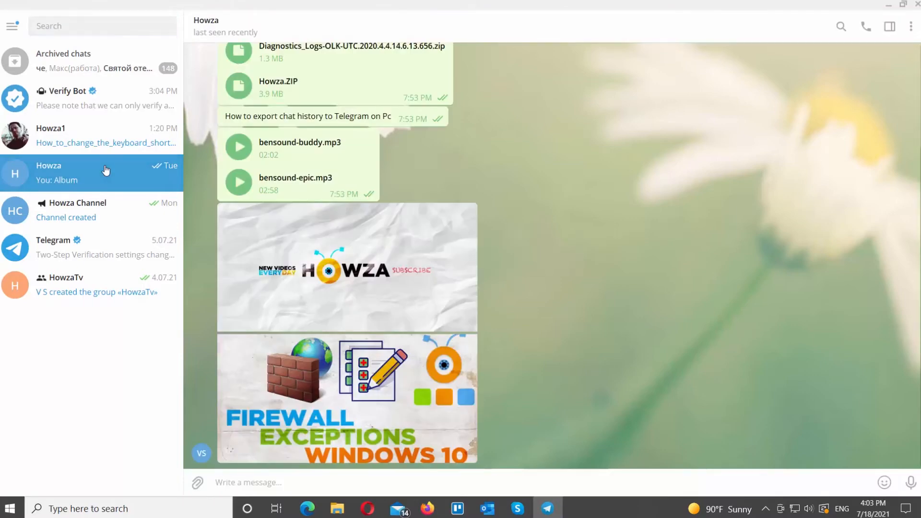
pyautogui.moveTo(540, 367)
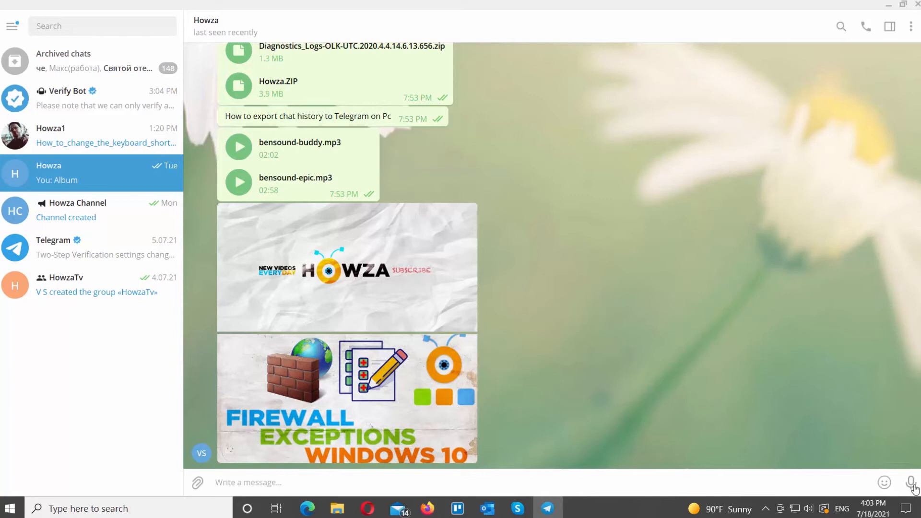
# Step: Start recording a voice message with the microphone button in the Howza chat
pyautogui.click(912, 489)
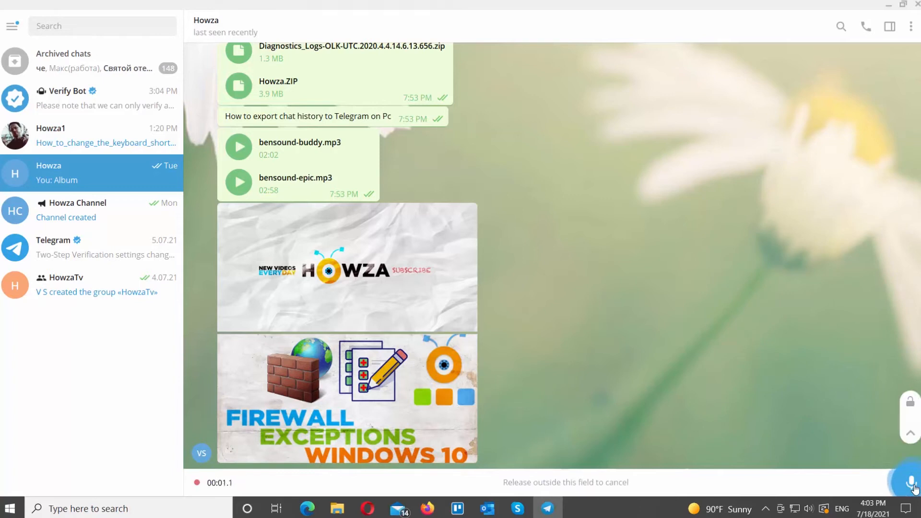
pyautogui.moveTo(914, 482)
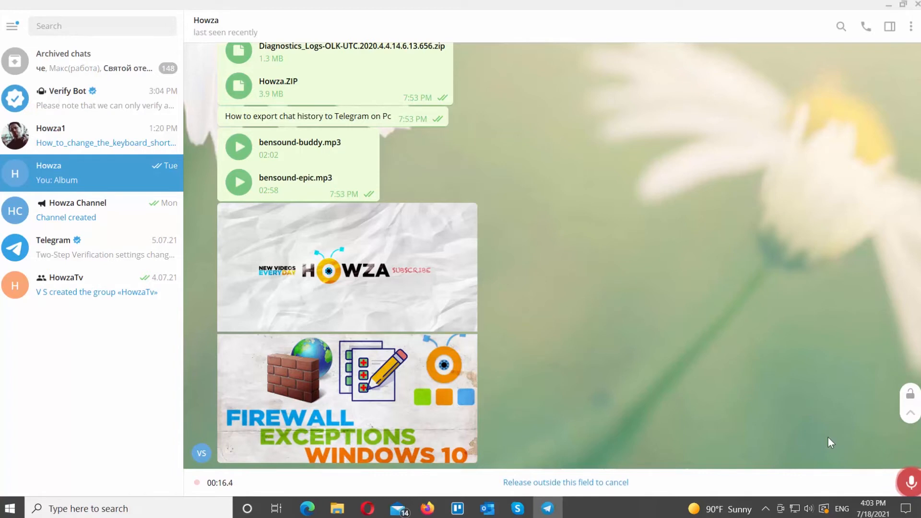
pyautogui.moveTo(782, 440)
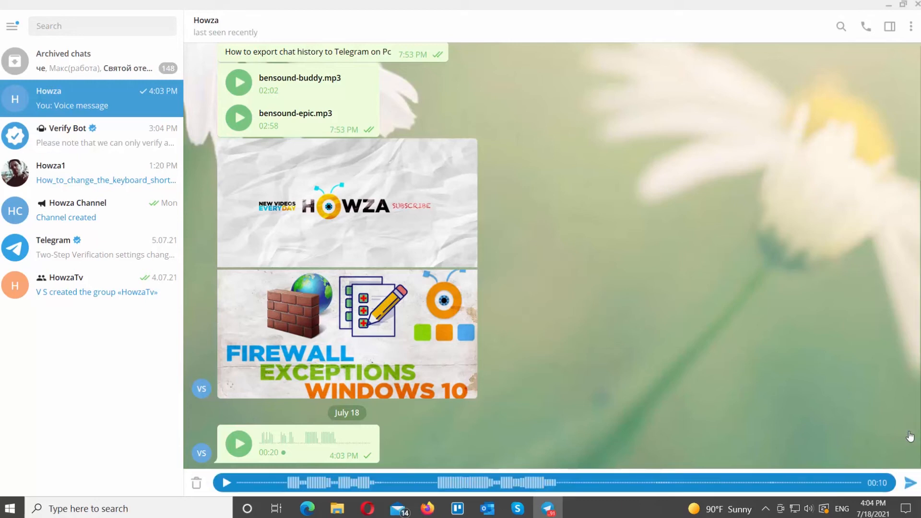
# Step: Play back the unsent 10-second recording and seek to a later point in its waveform
pyautogui.click(227, 482)
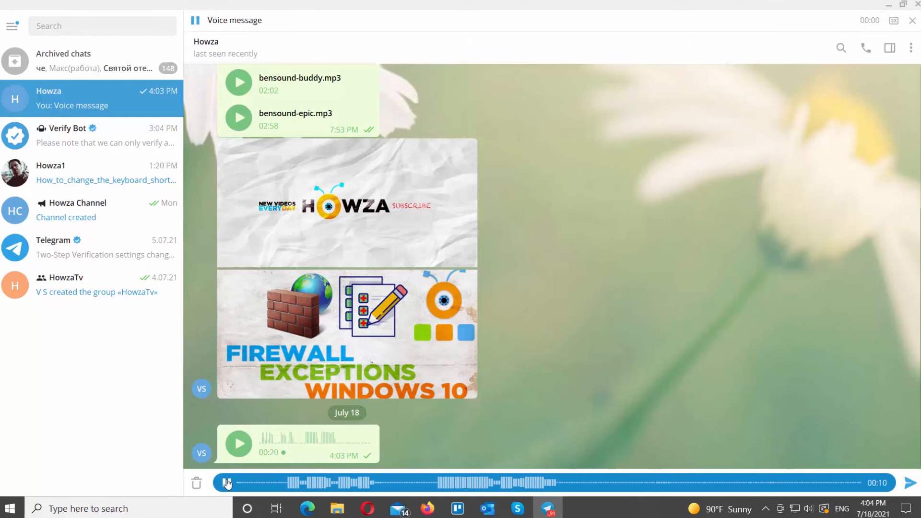
pyautogui.click(227, 483)
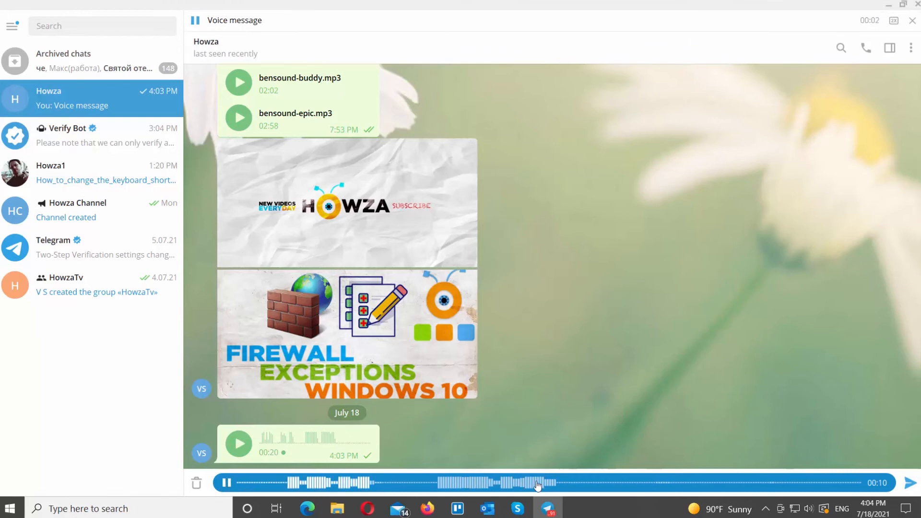